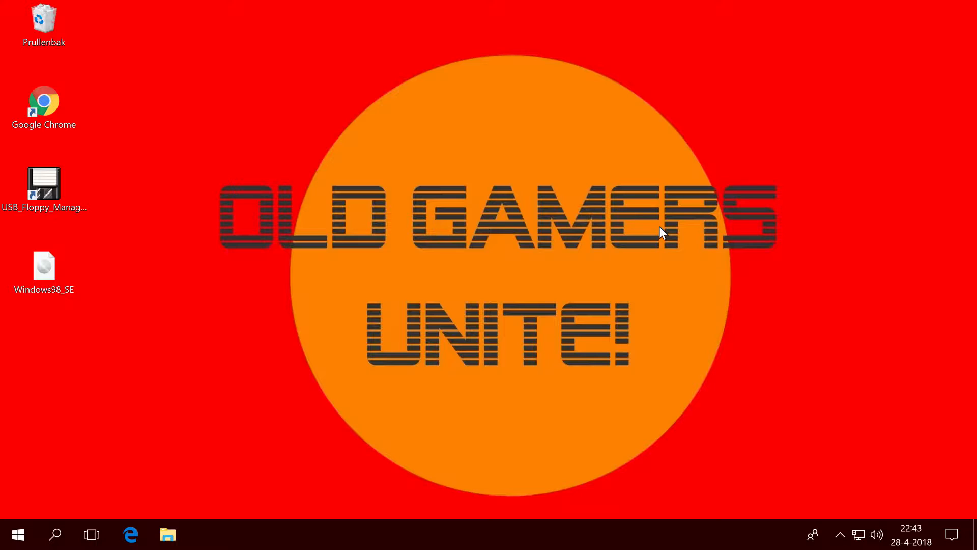
{"action": "mouse_move", "coordinate": [271, 343]}
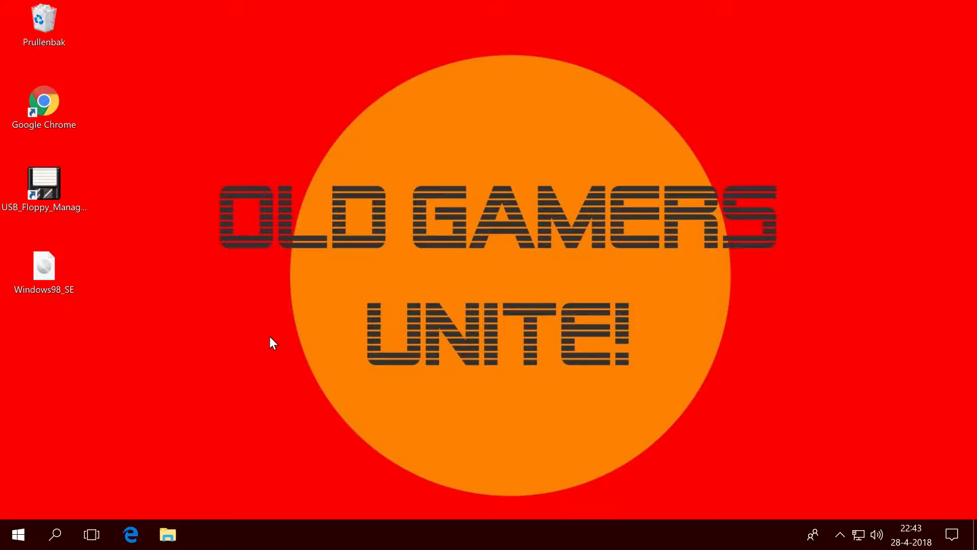
{"action": "mouse_move", "coordinate": [293, 336]}
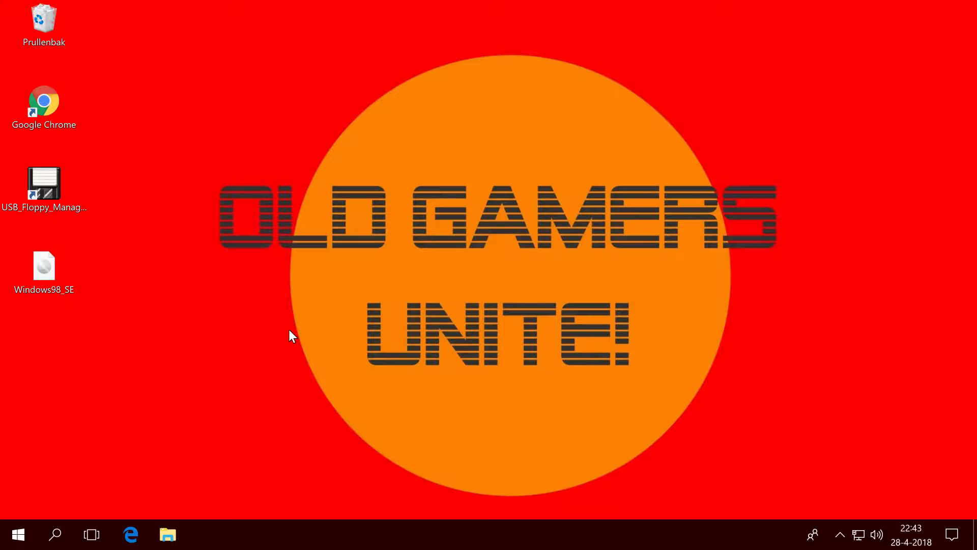
{"action": "mouse_move", "coordinate": [197, 330]}
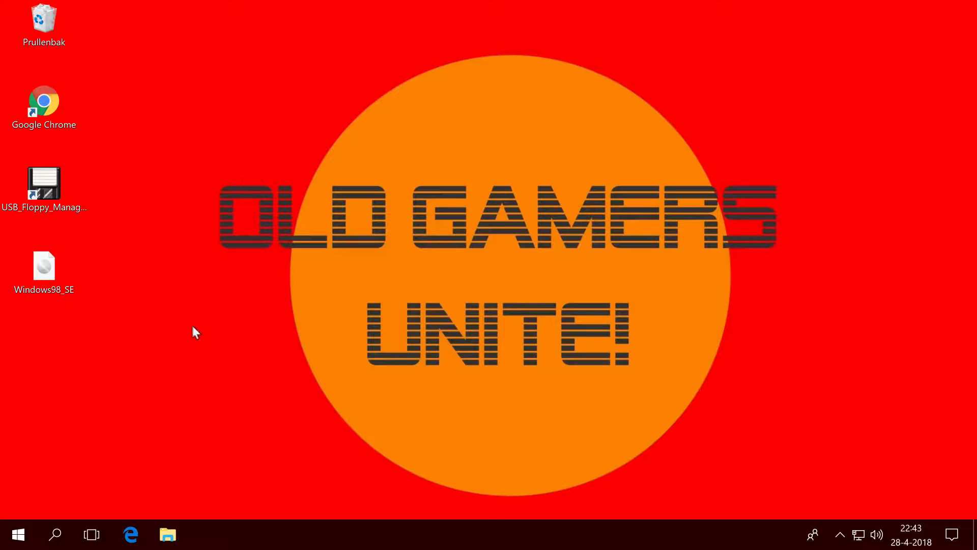
Launch USB Floppy Manager's Batch Manage Tool showing drive I: with no floppy blocks
{"action": "double_click", "coordinate": [43, 184]}
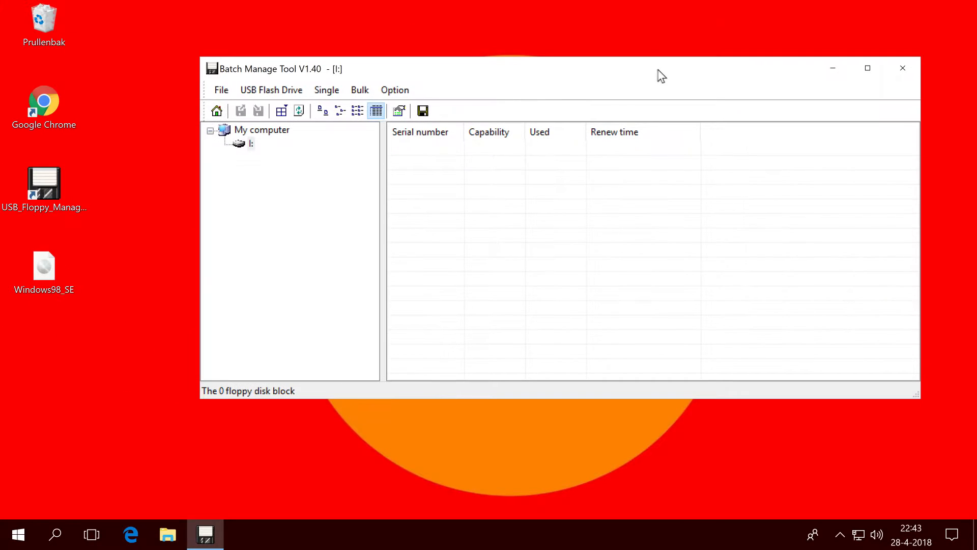
{"action": "mouse_move", "coordinate": [269, 181]}
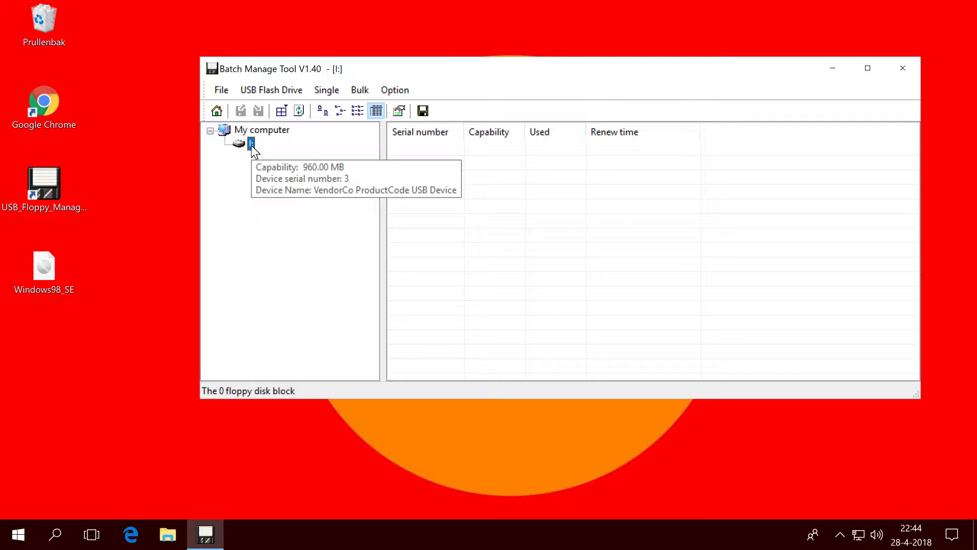
{"action": "mouse_move", "coordinate": [262, 155]}
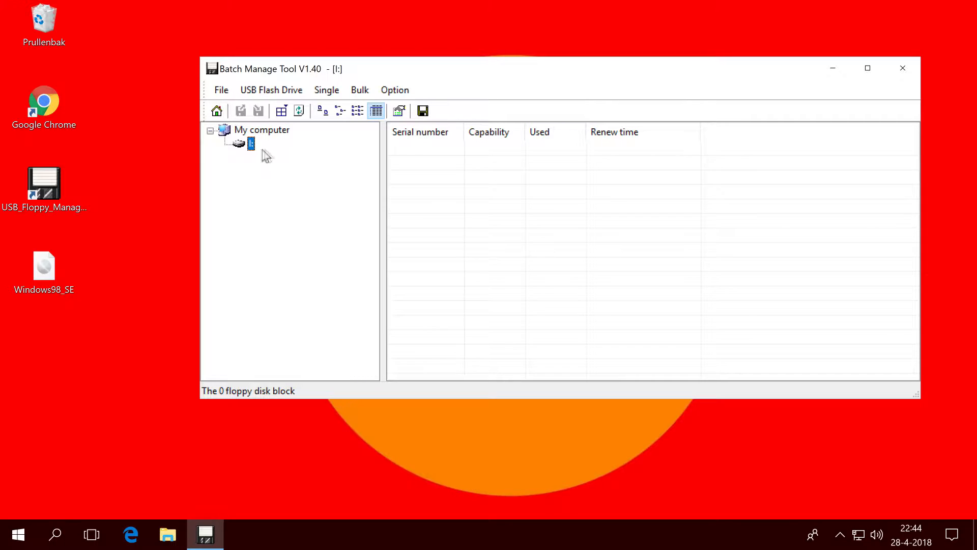
Begin formatting drive I: into 100 floppy blocks of 1.44M, bringing up the erase warning
{"action": "right_click", "coordinate": [250, 144]}
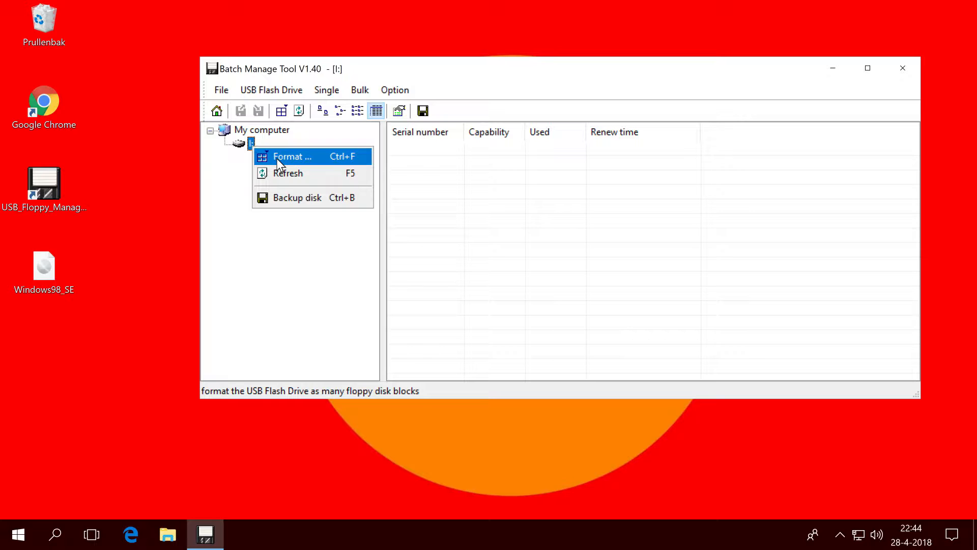
{"action": "left_click", "coordinate": [290, 157]}
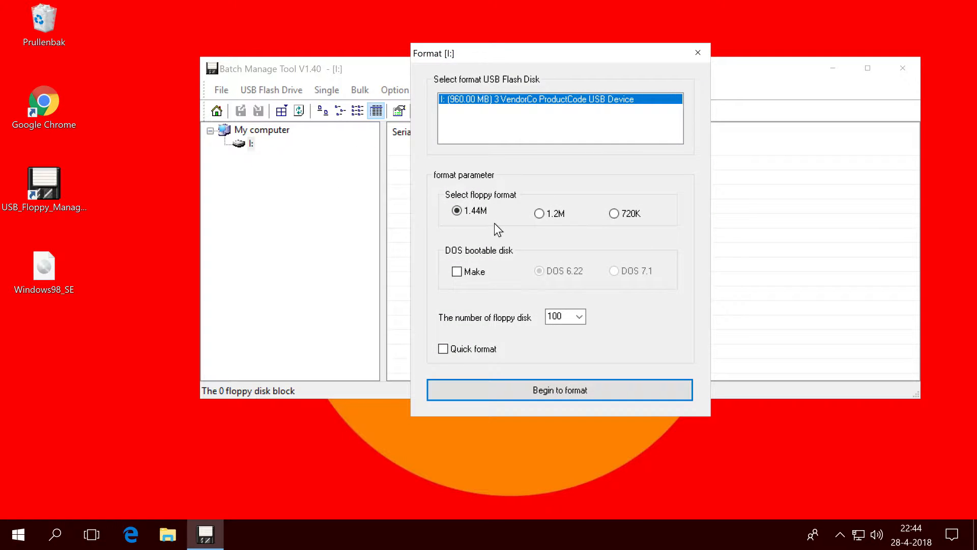
{"action": "mouse_move", "coordinate": [491, 324]}
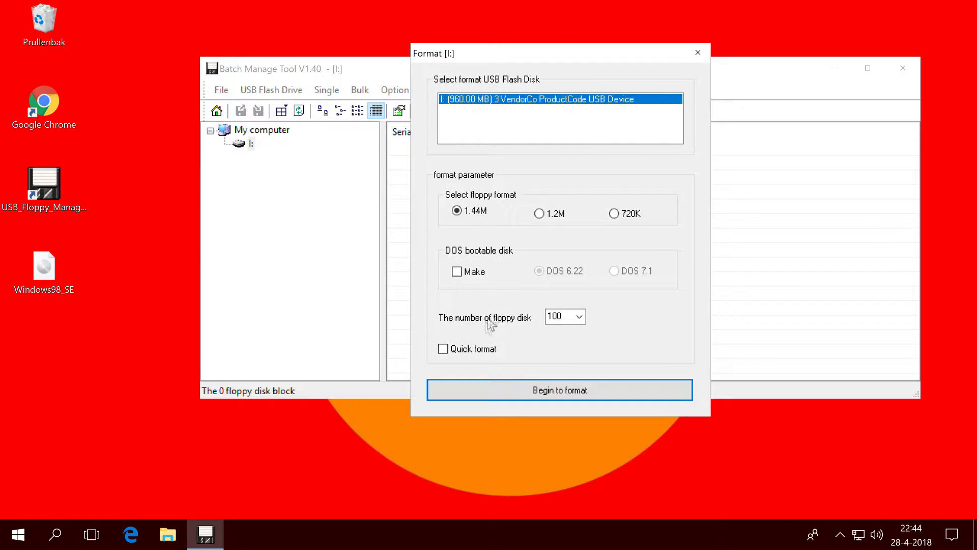
{"action": "mouse_move", "coordinate": [559, 390]}
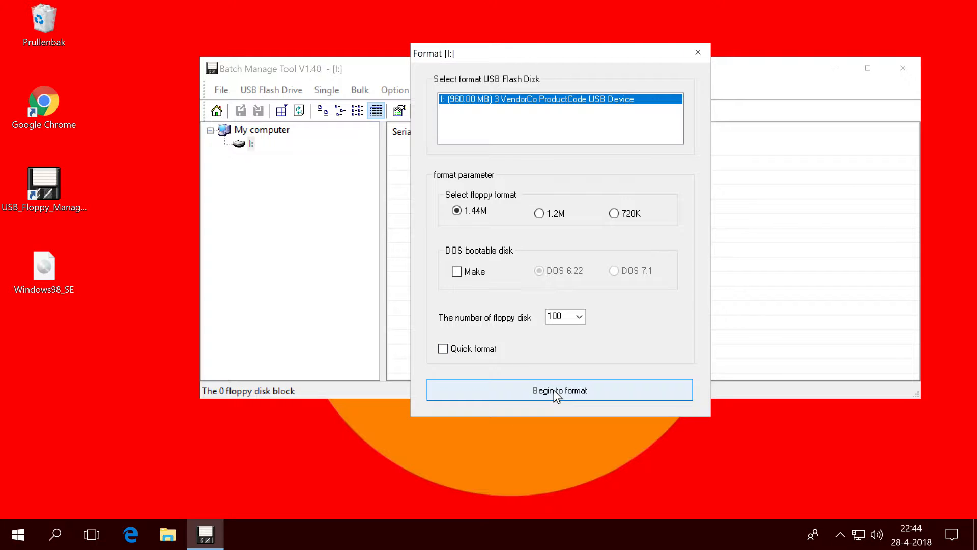
{"action": "left_click", "coordinate": [559, 390]}
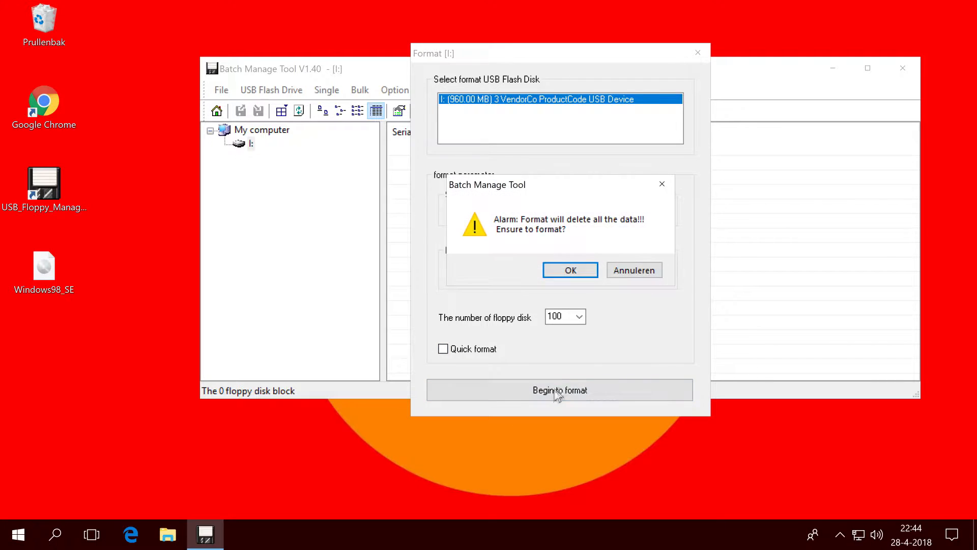
{"action": "mouse_move", "coordinate": [569, 270]}
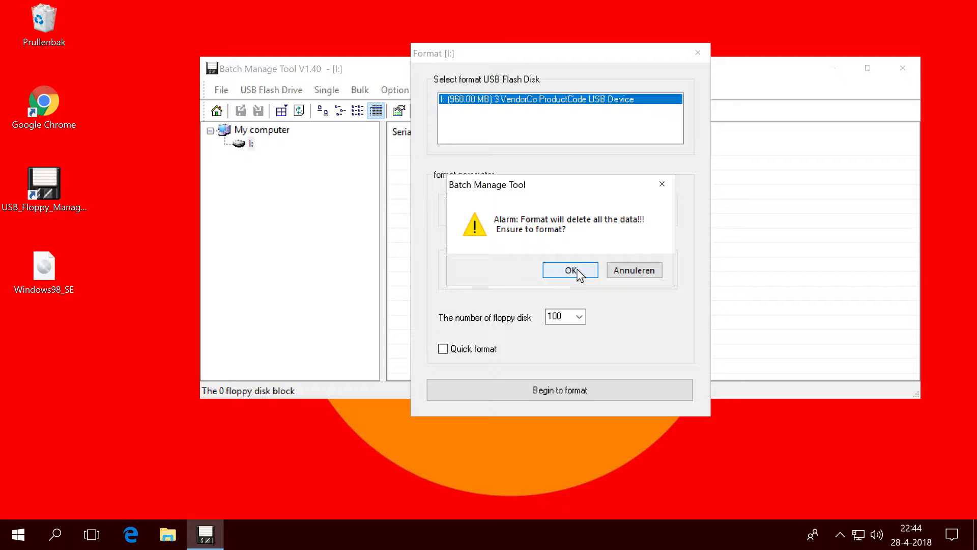
Confirm erasing drive I: and let the 100-block format run to completion
{"action": "left_click", "coordinate": [570, 270]}
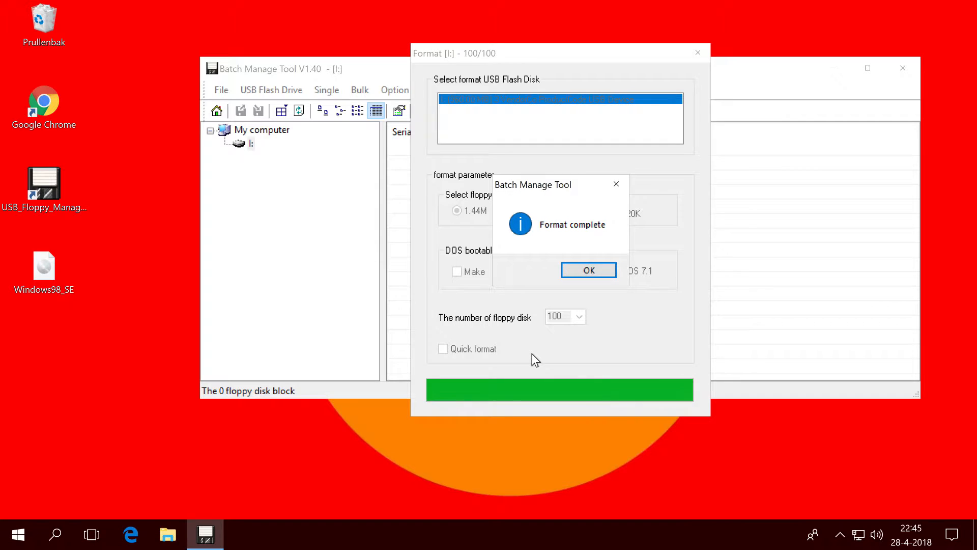
Dismiss the format-complete notice and review the 100 empty 1.39 MB floppy blocks
{"action": "left_click", "coordinate": [587, 270]}
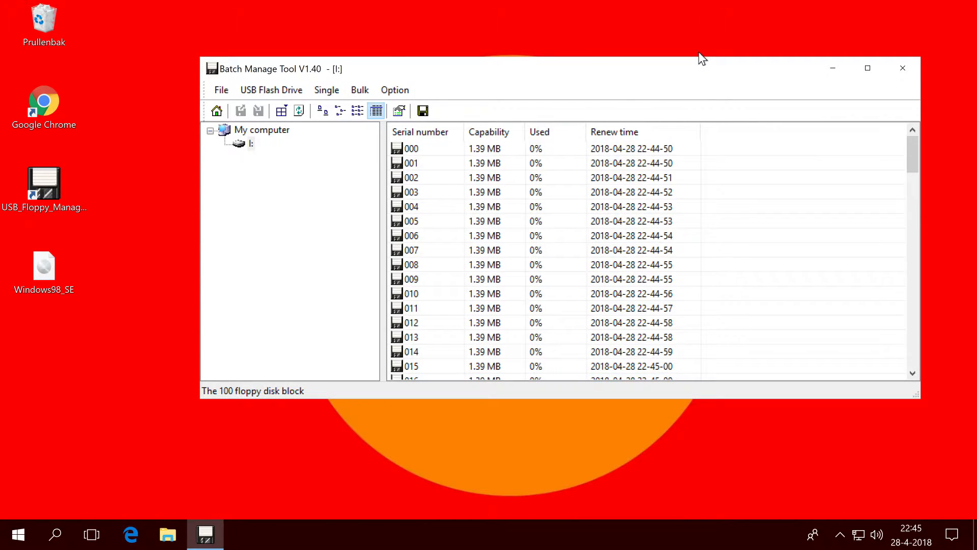
{"action": "mouse_move", "coordinate": [430, 161]}
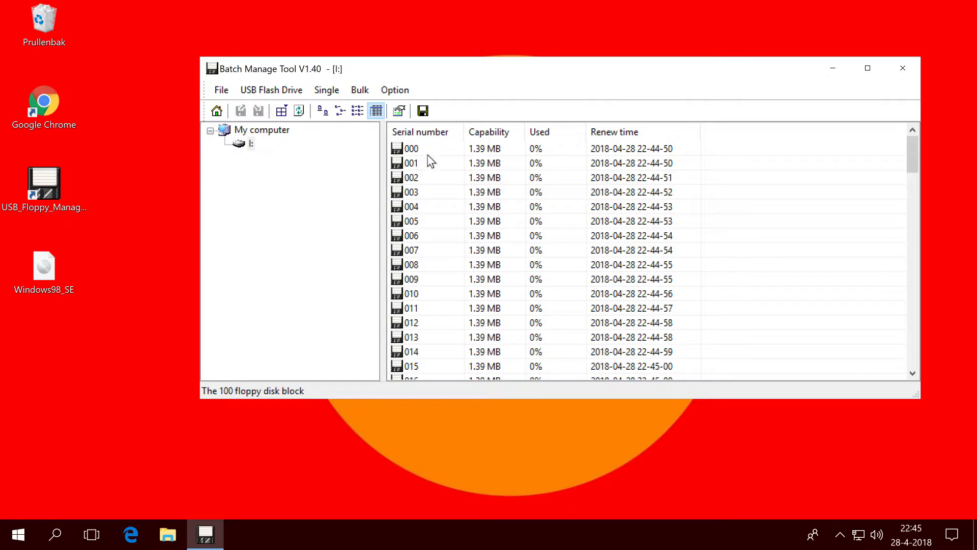
{"action": "scroll", "scroll_direction": "down", "scroll_amount": 3}
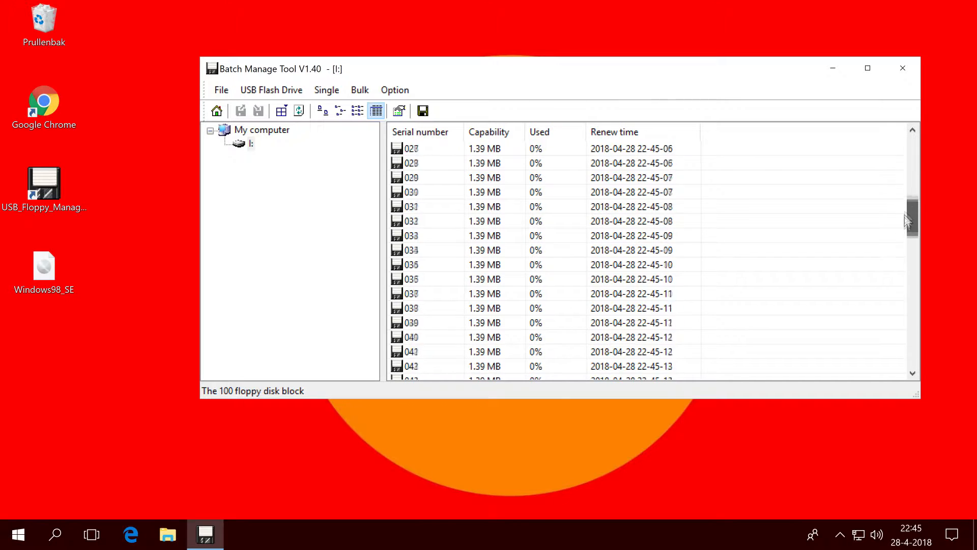
{"action": "scroll", "scroll_direction": "down", "scroll_amount": 3}
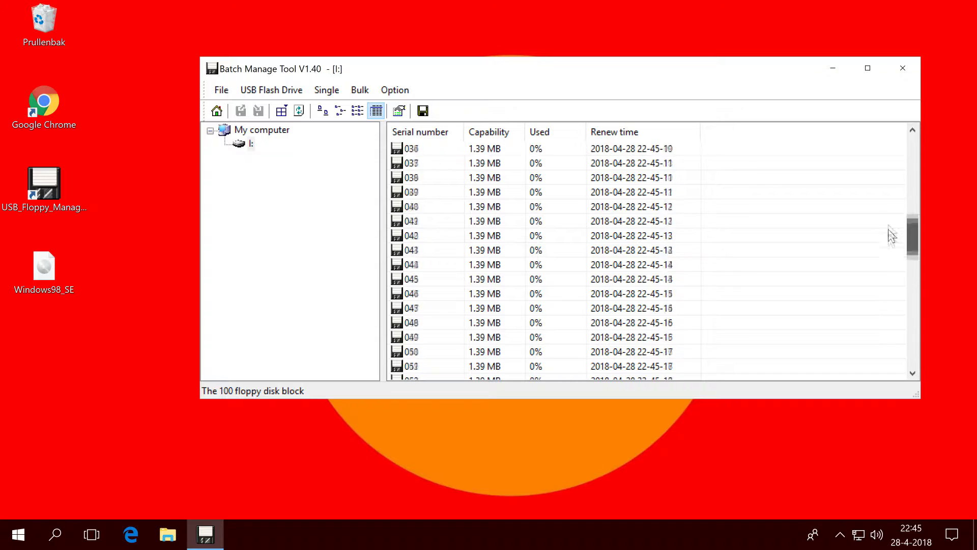
{"action": "scroll", "scroll_direction": "up", "scroll_amount": 3}
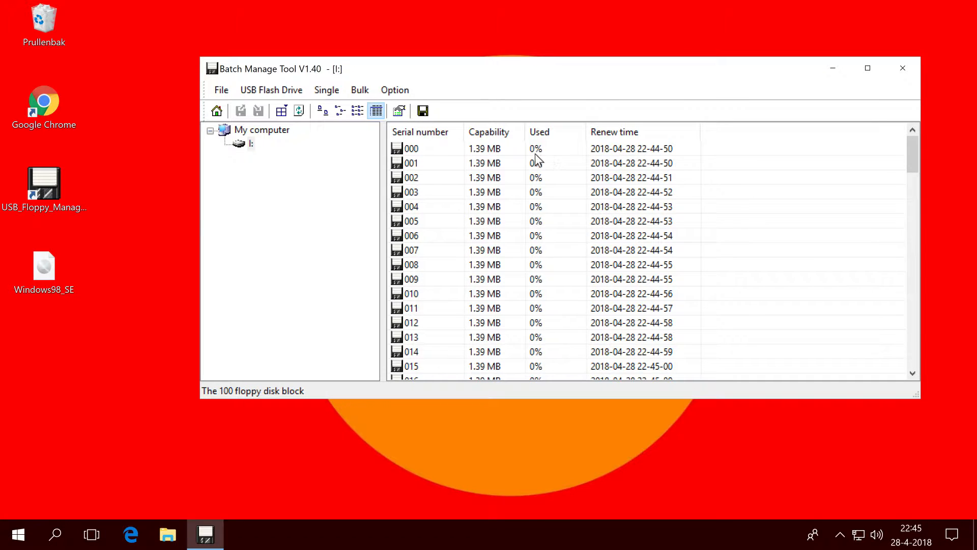
{"action": "left_click", "coordinate": [43, 270]}
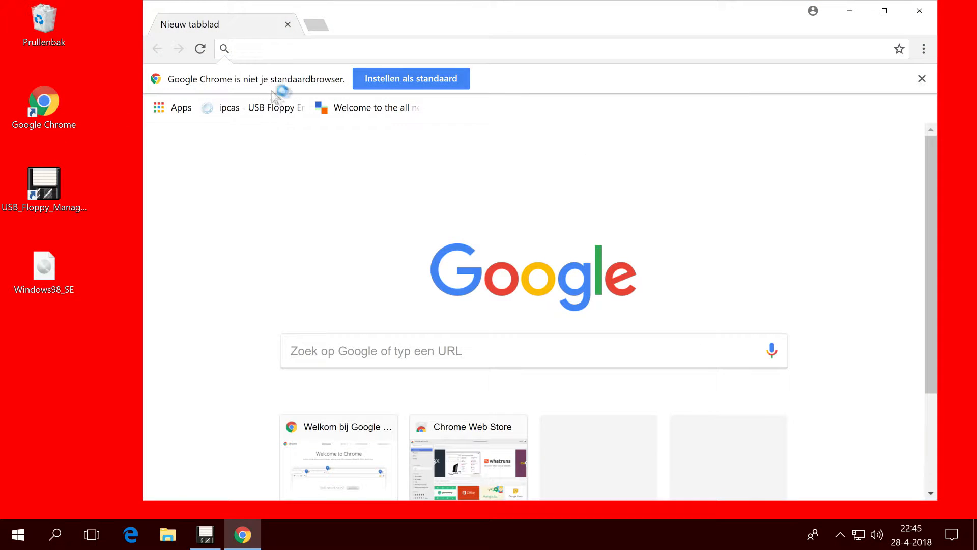
Browse allbootdisks.com's boot disk list from MS-DOS through Windows XP Professional
{"action": "left_click", "coordinate": [366, 107]}
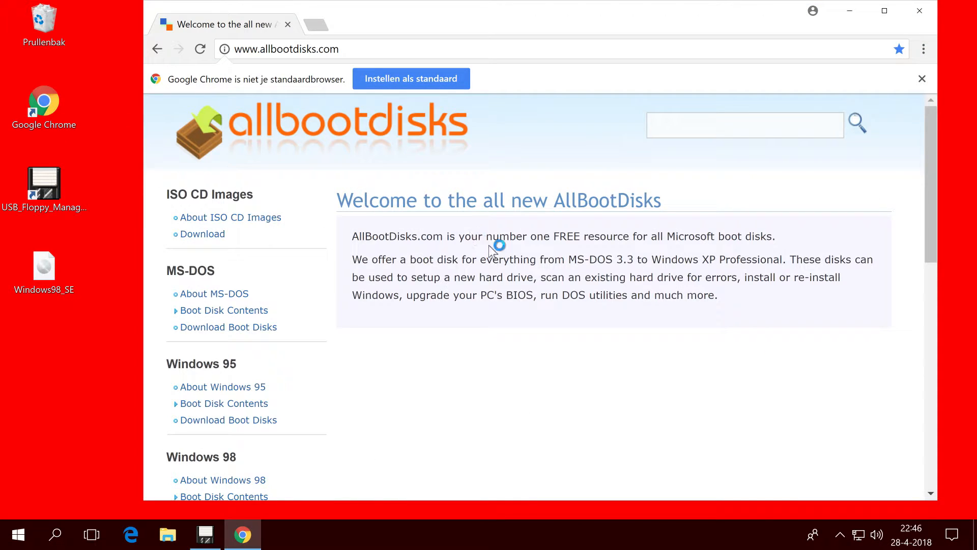
{"action": "mouse_move", "coordinate": [655, 185]}
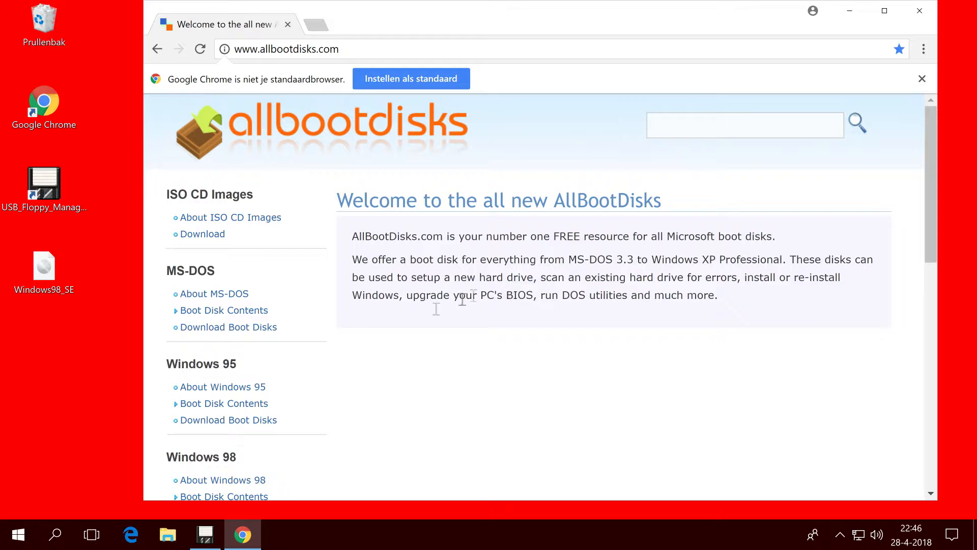
{"action": "scroll", "scroll_direction": "down", "scroll_amount": 3}
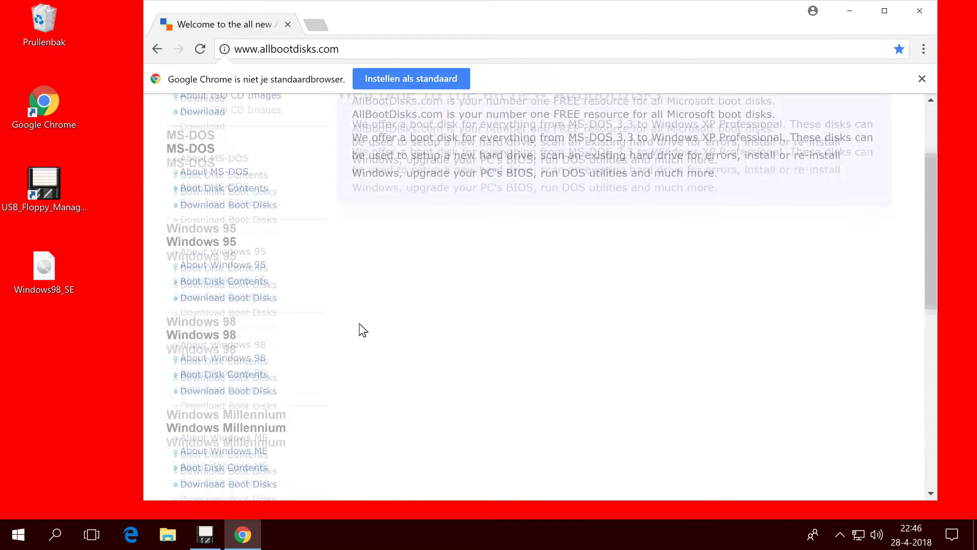
{"action": "scroll", "scroll_direction": "down", "scroll_amount": 3}
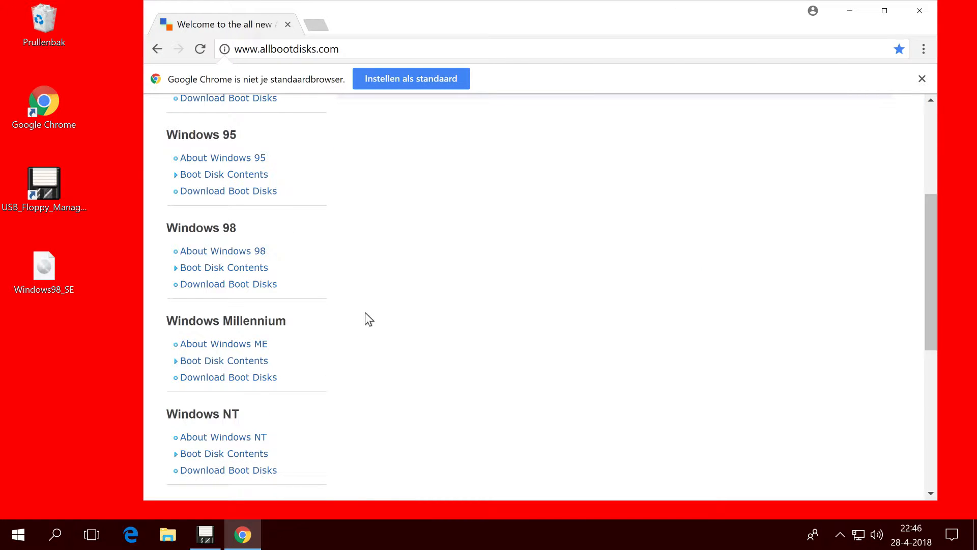
{"action": "scroll", "scroll_direction": "down", "scroll_amount": 3}
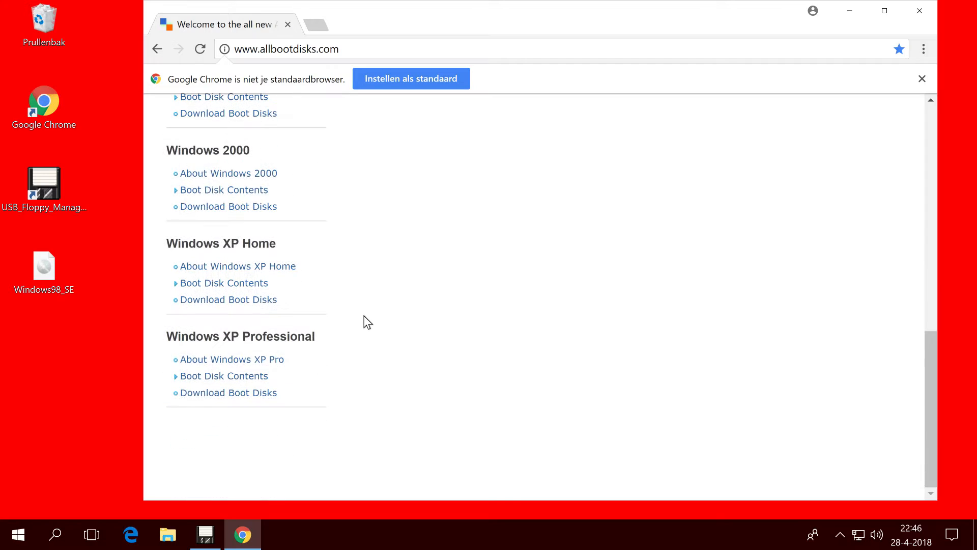
{"action": "mouse_move", "coordinate": [460, 327]}
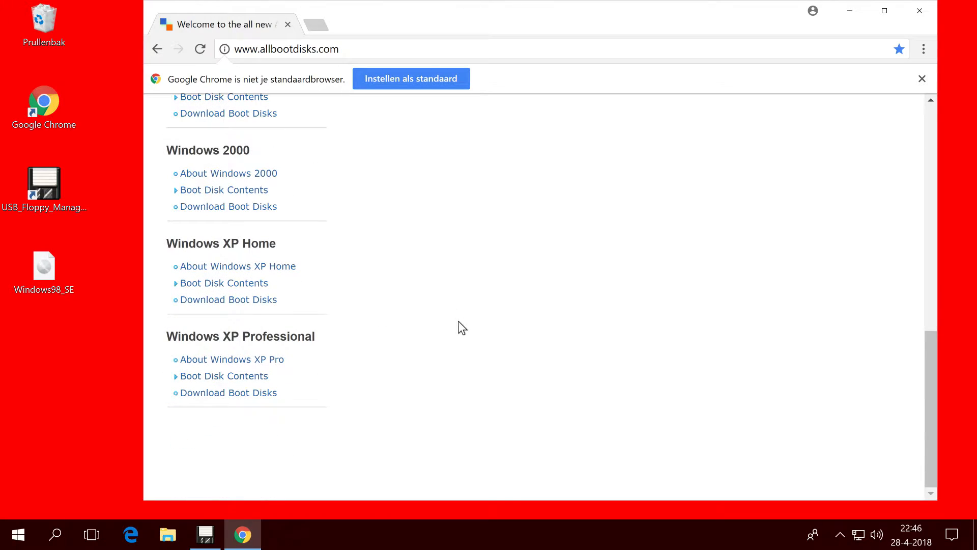
{"action": "scroll", "scroll_direction": "up", "scroll_amount": 3}
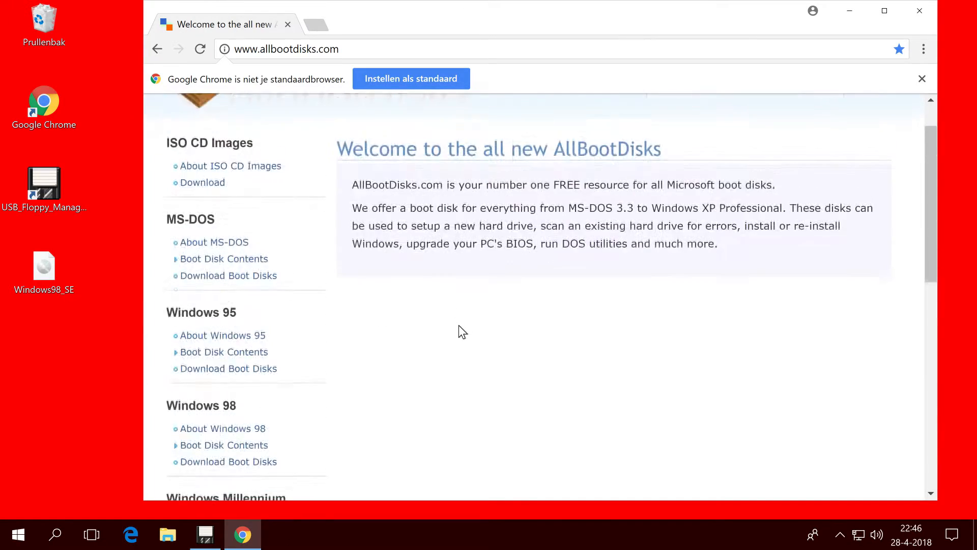
{"action": "scroll", "scroll_direction": "up", "scroll_amount": 3}
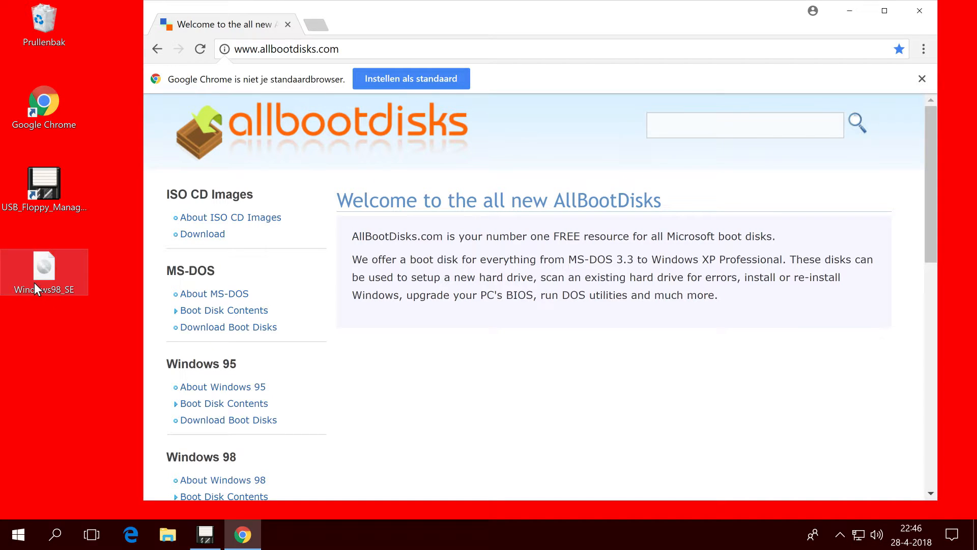
{"action": "mouse_move", "coordinate": [44, 264]}
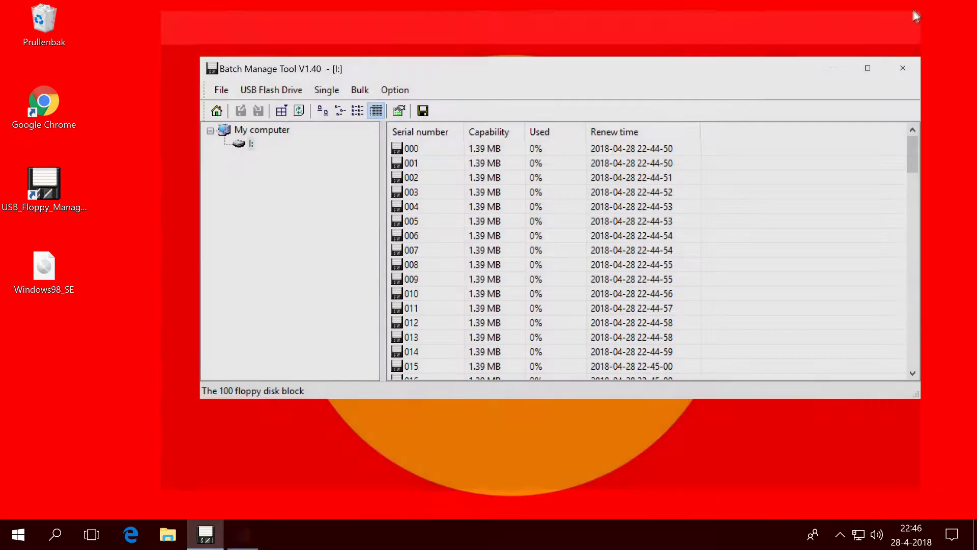
{"action": "mouse_move", "coordinate": [251, 144]}
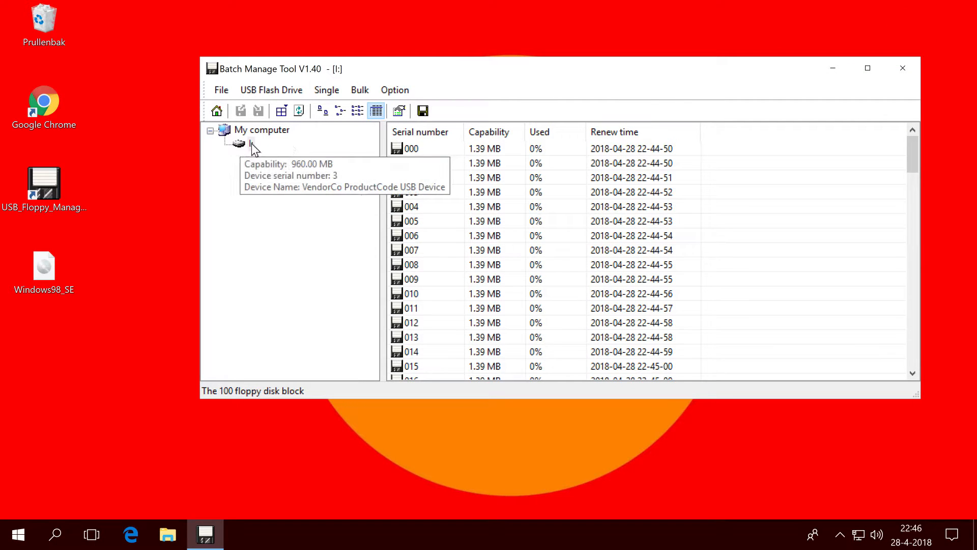
Write the Windows98_SE image file onto floppy block 000
{"action": "left_click", "coordinate": [410, 149]}
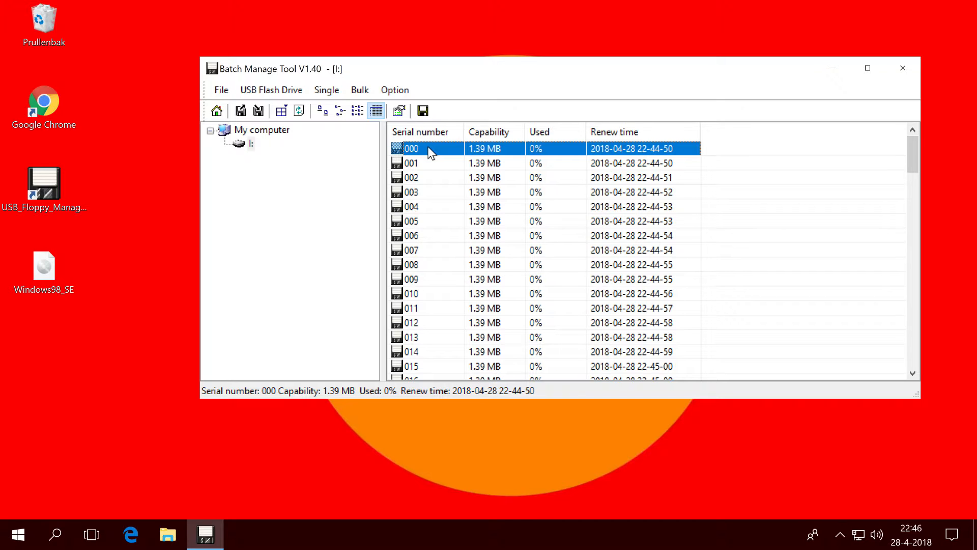
{"action": "right_click", "coordinate": [423, 149]}
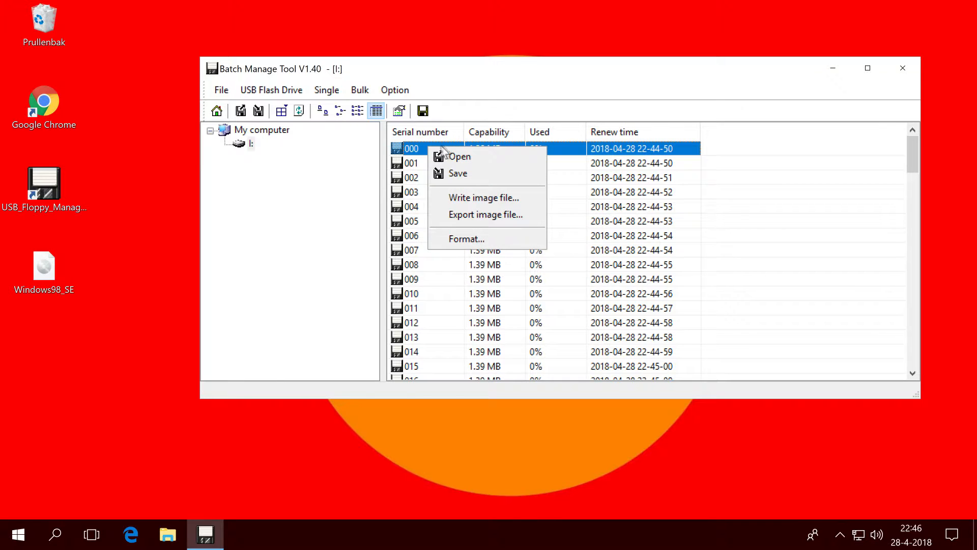
{"action": "mouse_move", "coordinate": [486, 197]}
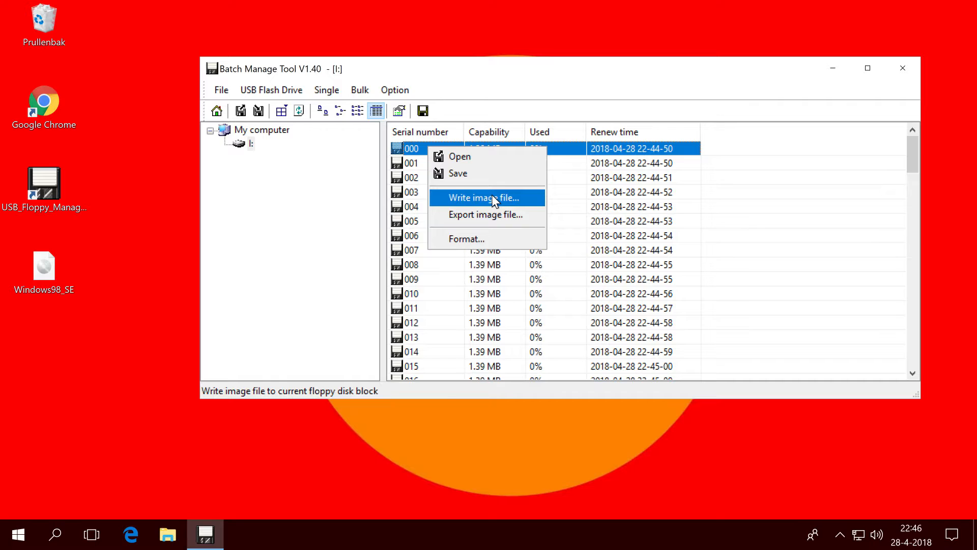
{"action": "left_click", "coordinate": [487, 197]}
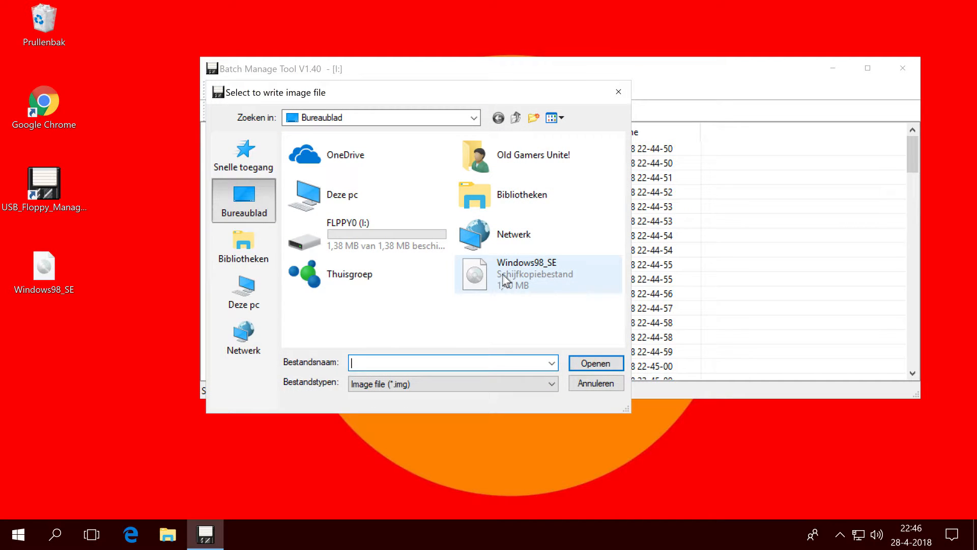
{"action": "left_click", "coordinate": [527, 274]}
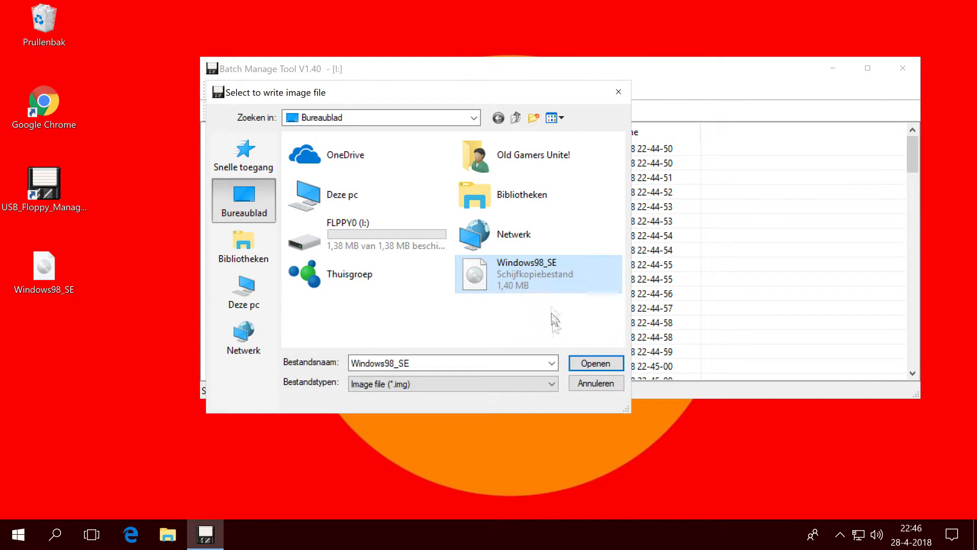
{"action": "left_click", "coordinate": [594, 363]}
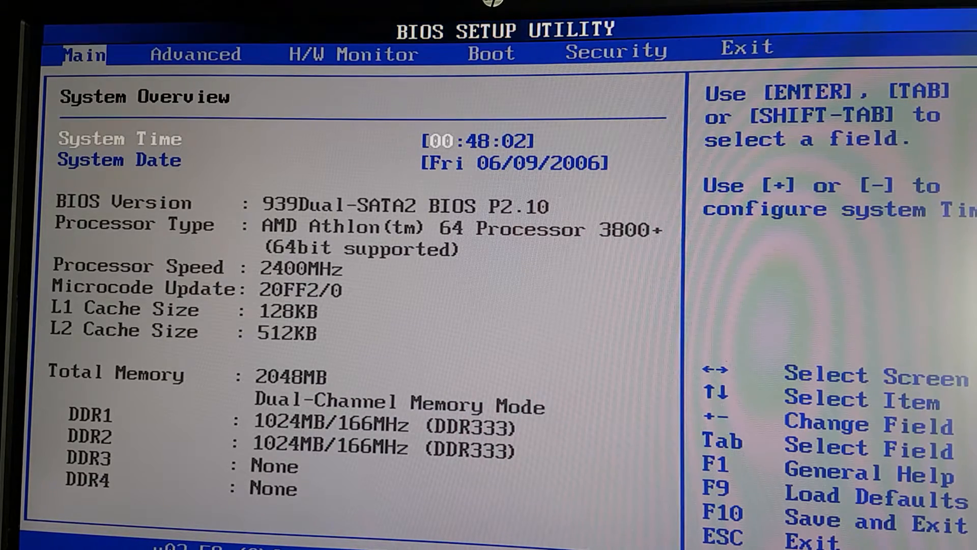
{"action": "key", "text": "right"}
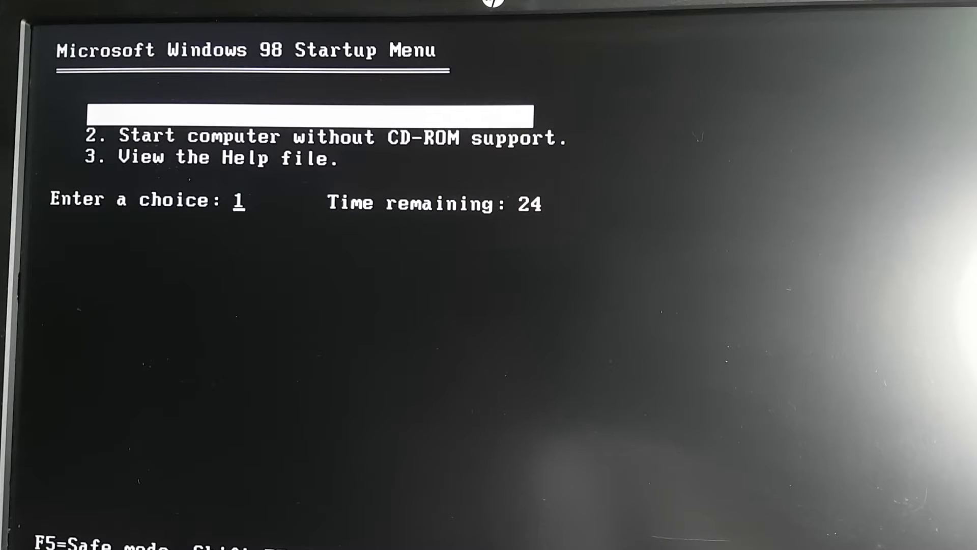
Boot with startup option 1 and list the 21 files on A: with dir
{"action": "key", "text": "Down"}
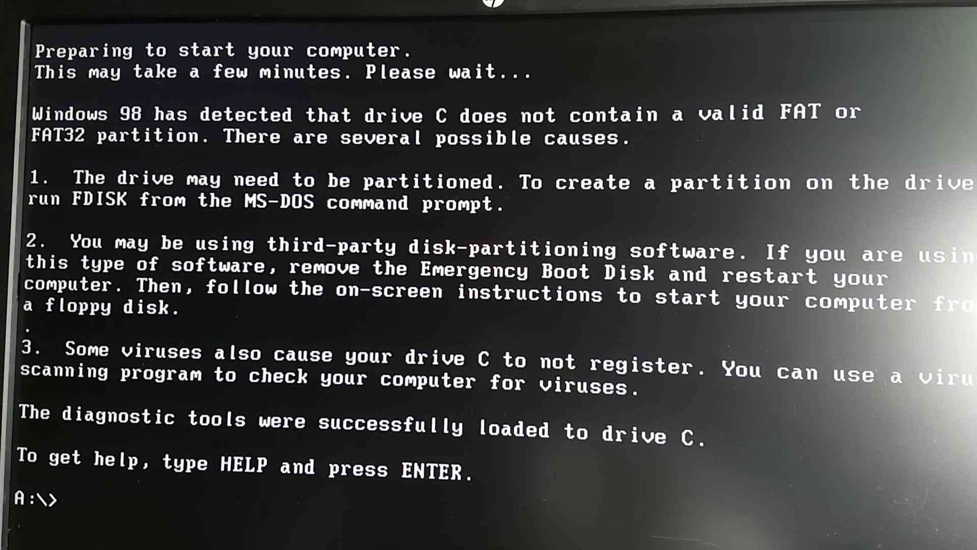
{"action": "type", "text": "dir"}
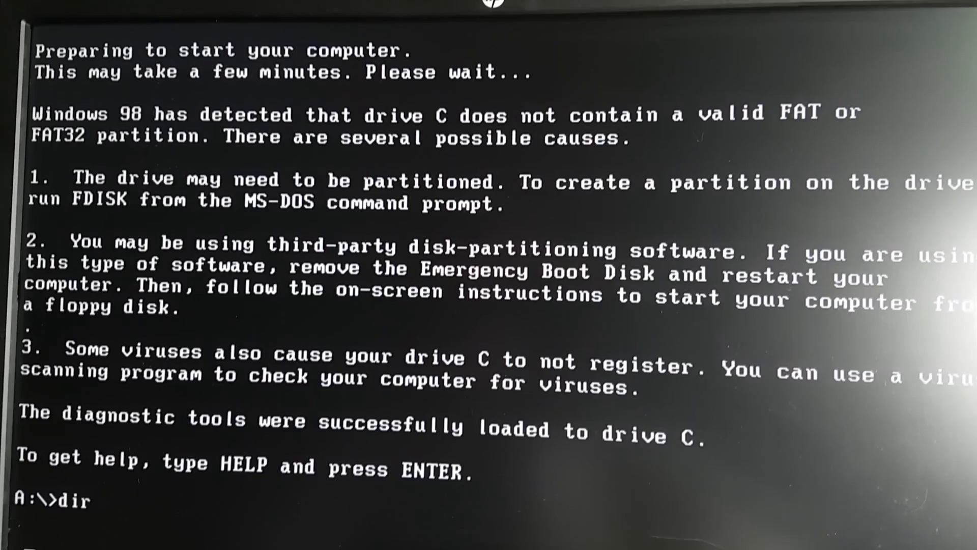
{"action": "key", "text": "Return"}
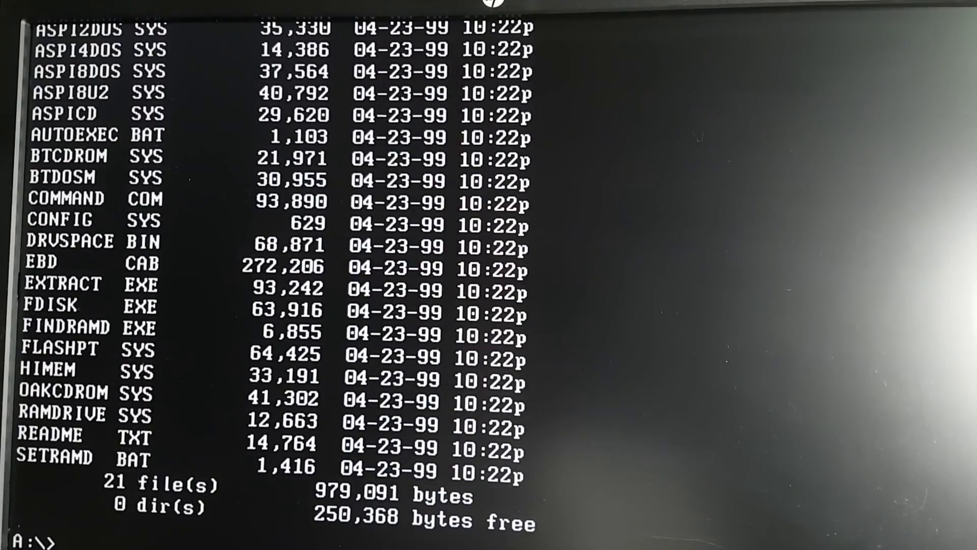